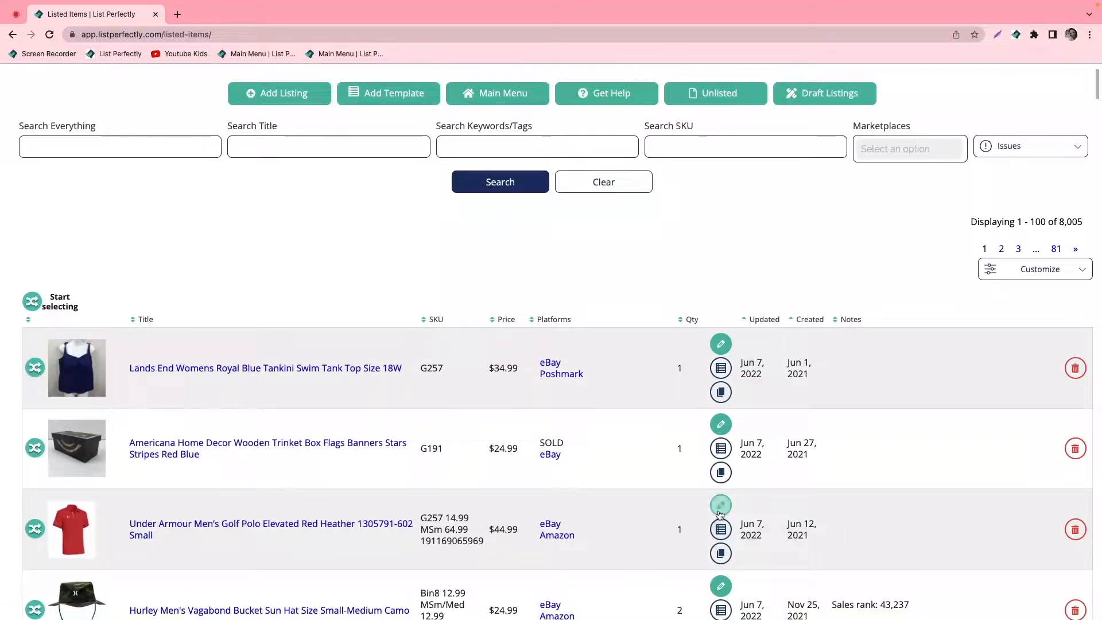
Step: Open the Under Armour golf polo listing's edit form and scroll down to its title
left_click(720, 504)
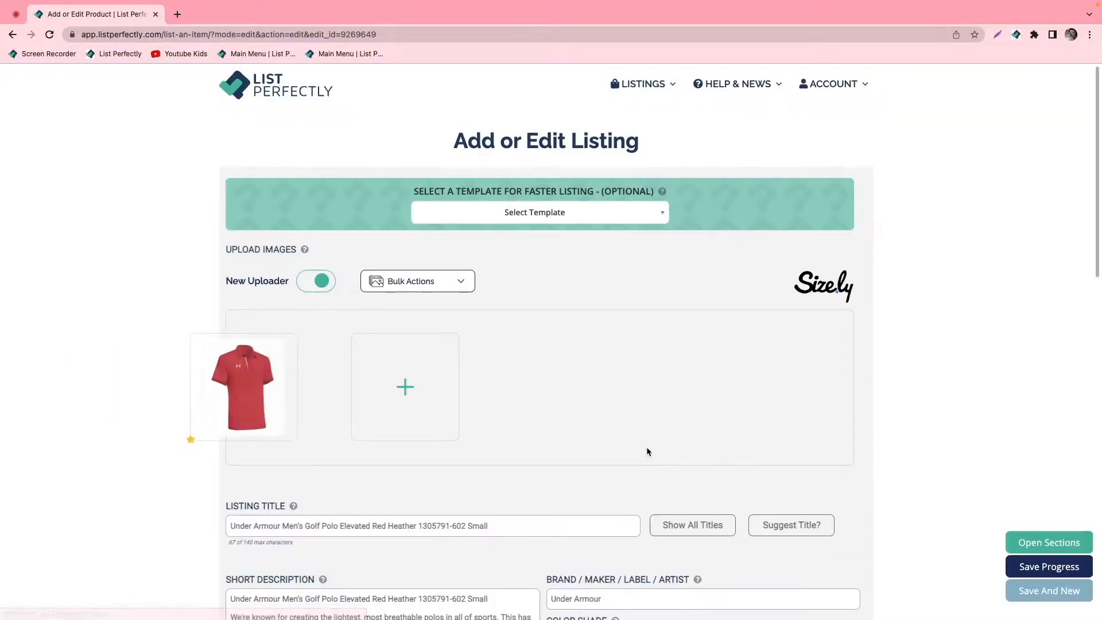
scroll("down", 3)
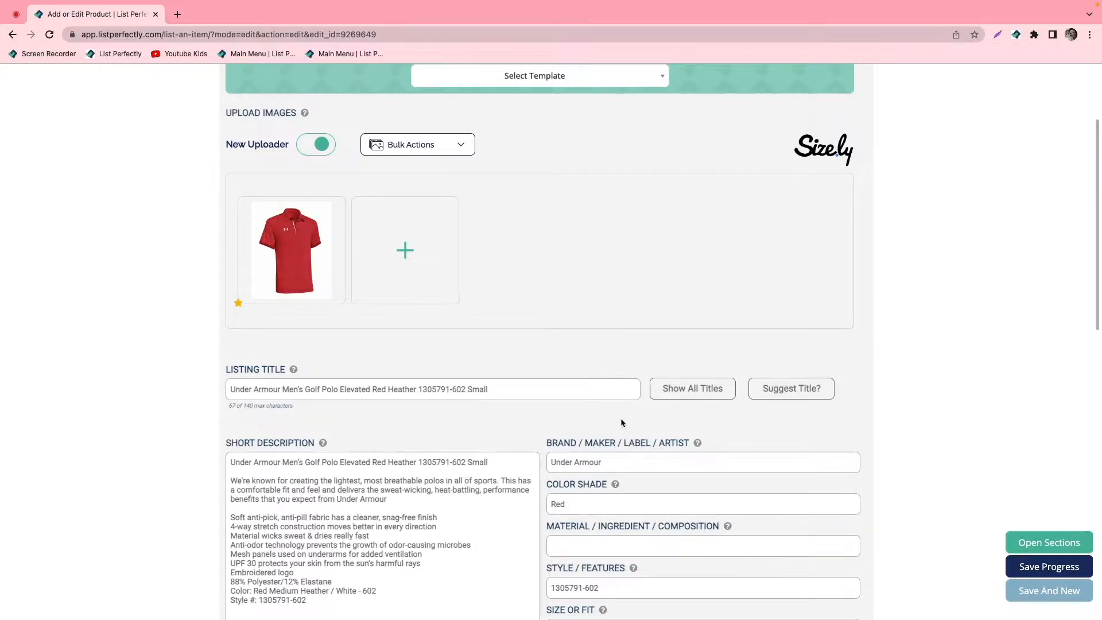
scroll("down", 3)
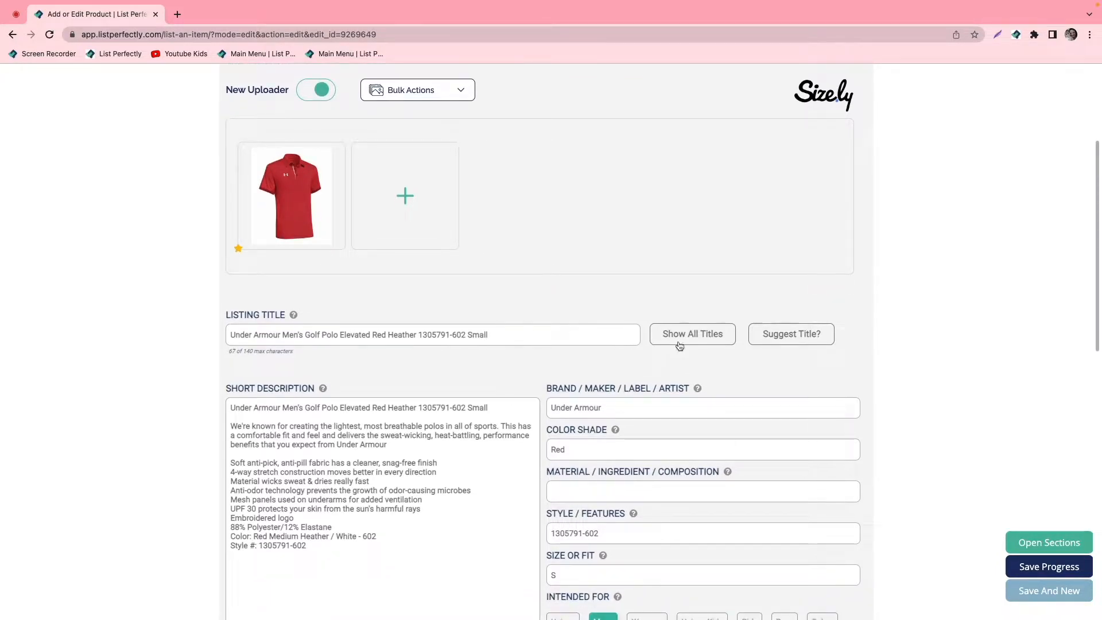
Step: Reveal the Mercari, Poshmark, Grailed, eBay/Amazon and Facebook titles via Show All Titles
left_click(691, 333)
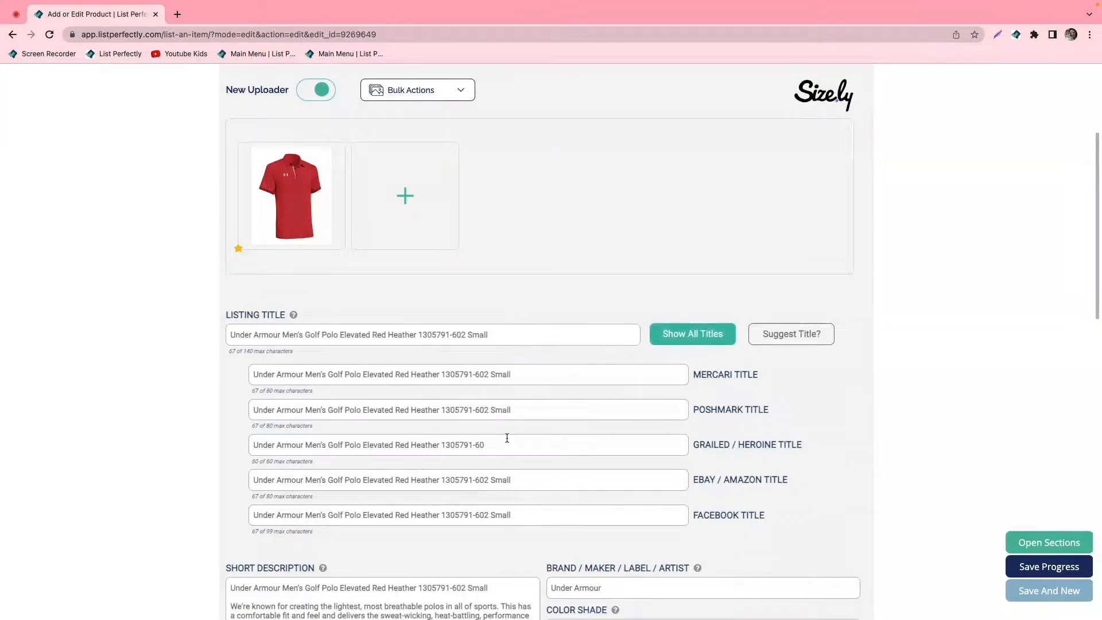
mouse_move(703, 398)
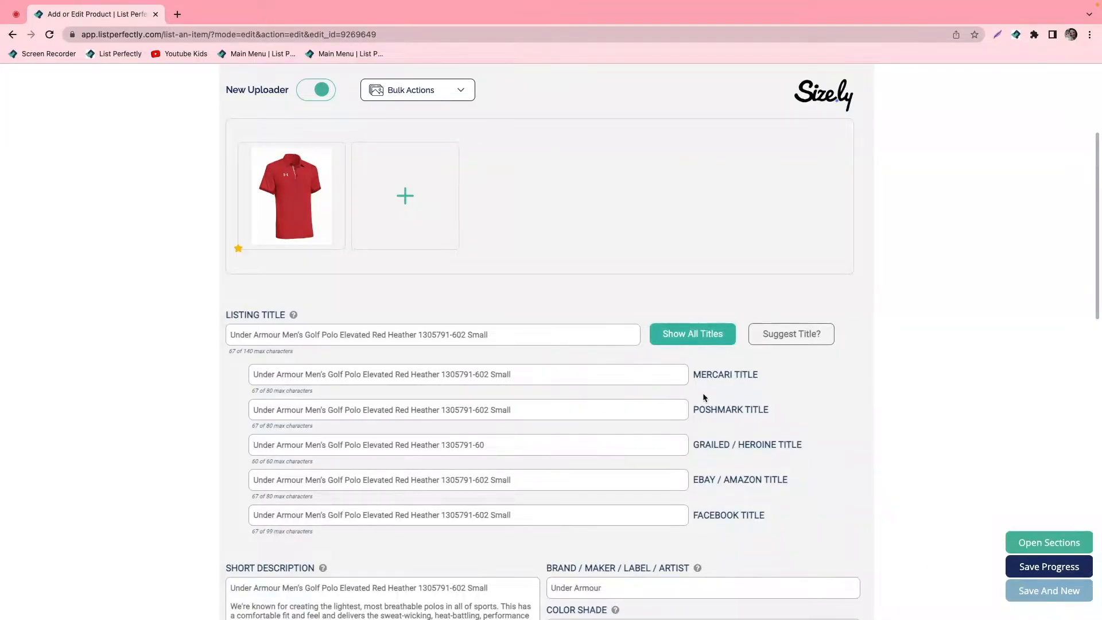
mouse_move(698, 387)
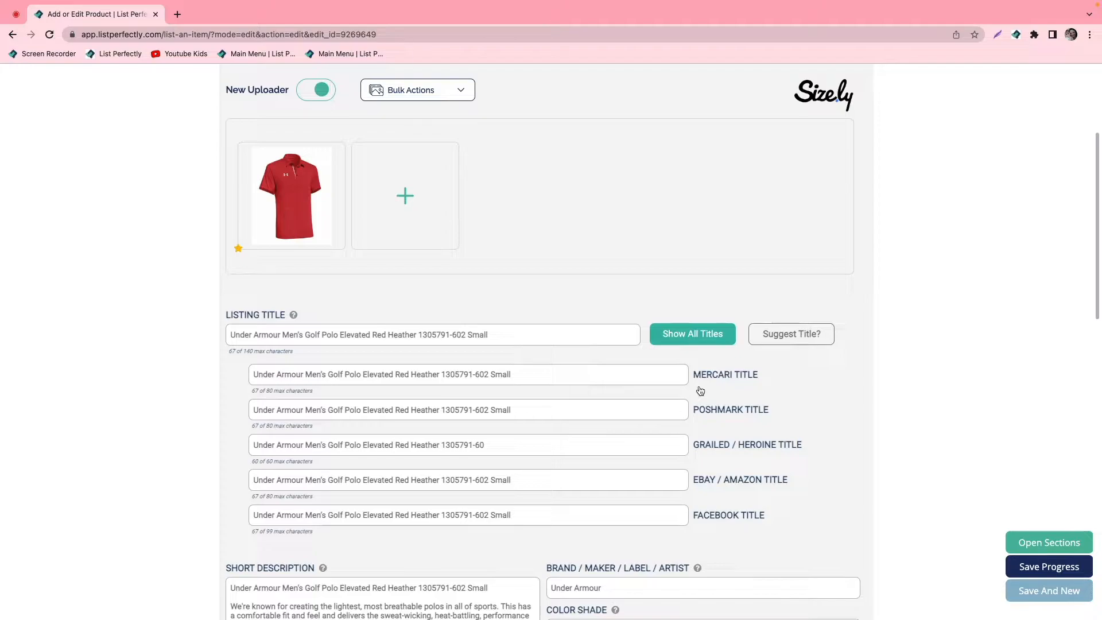
mouse_move(716, 532)
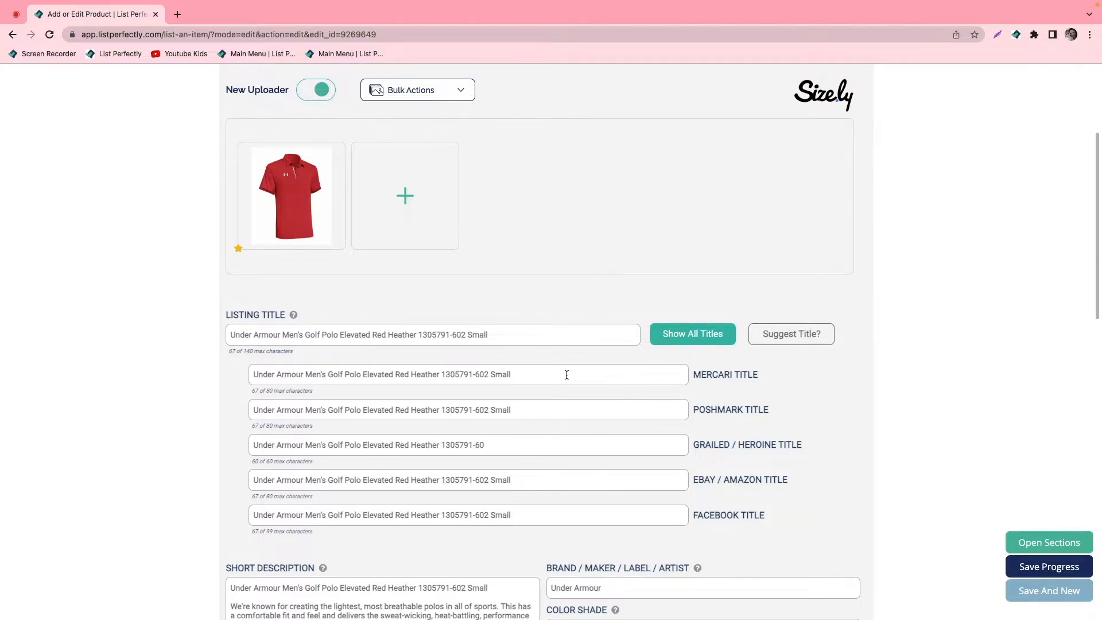
Step: Replace 'Small' with 'NWT' in the Mercari title and select 'Small' in the eBay/Amazon title
double_click(499, 373)
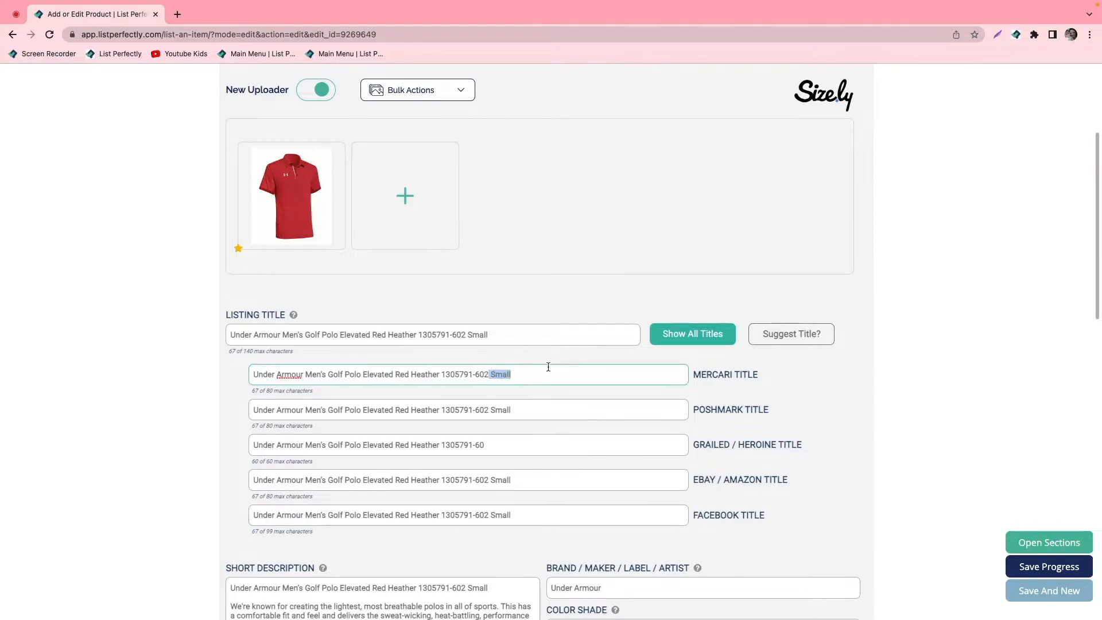
type("NW")
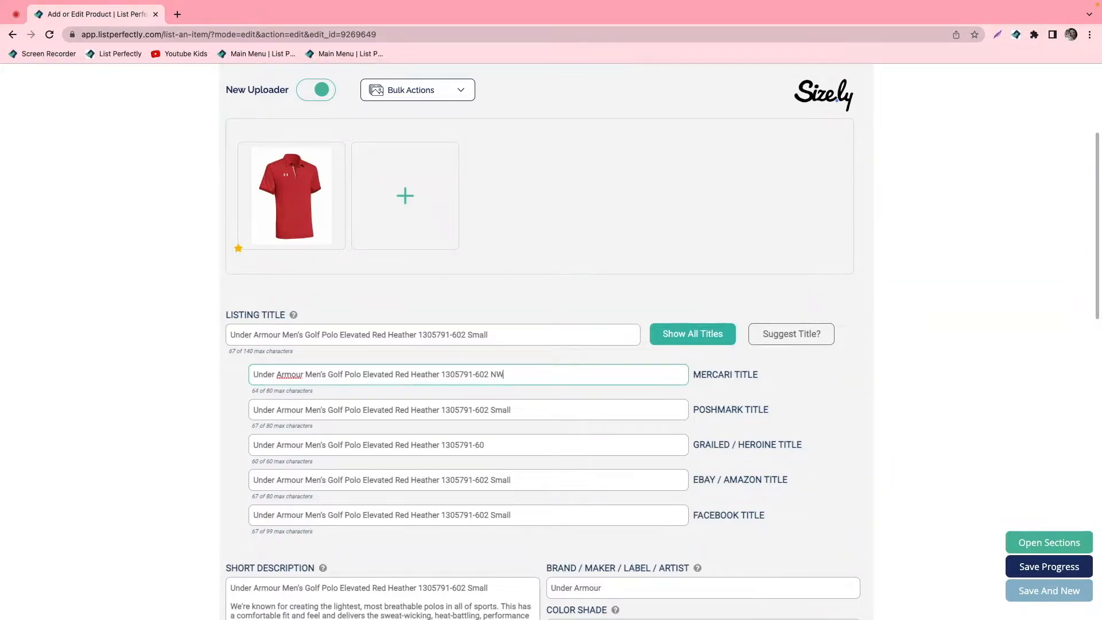
type("T")
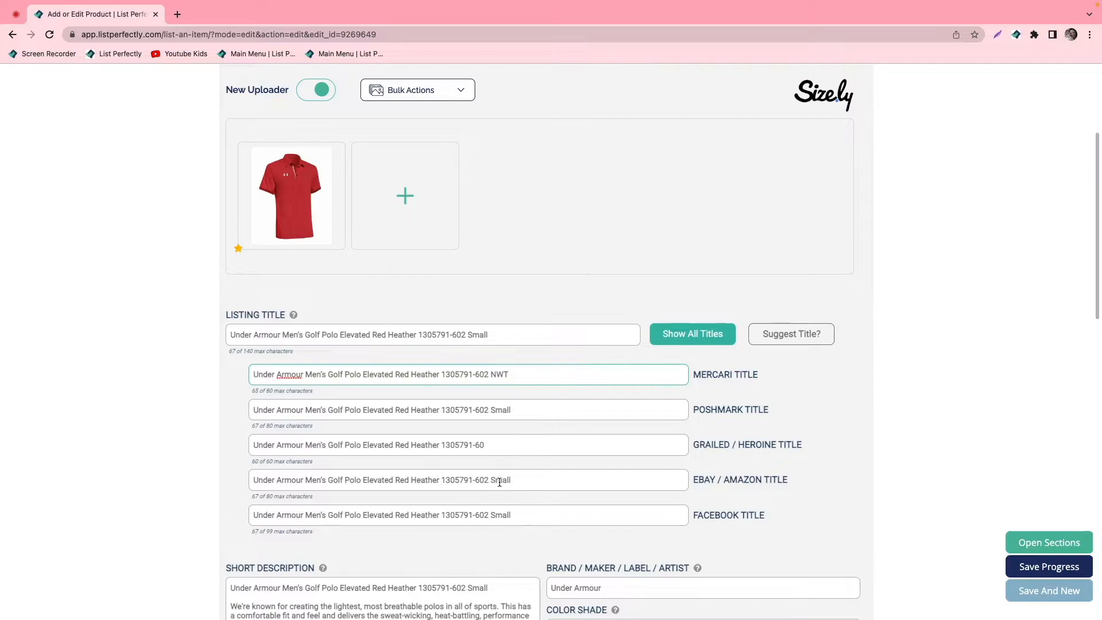
double_click(500, 479)
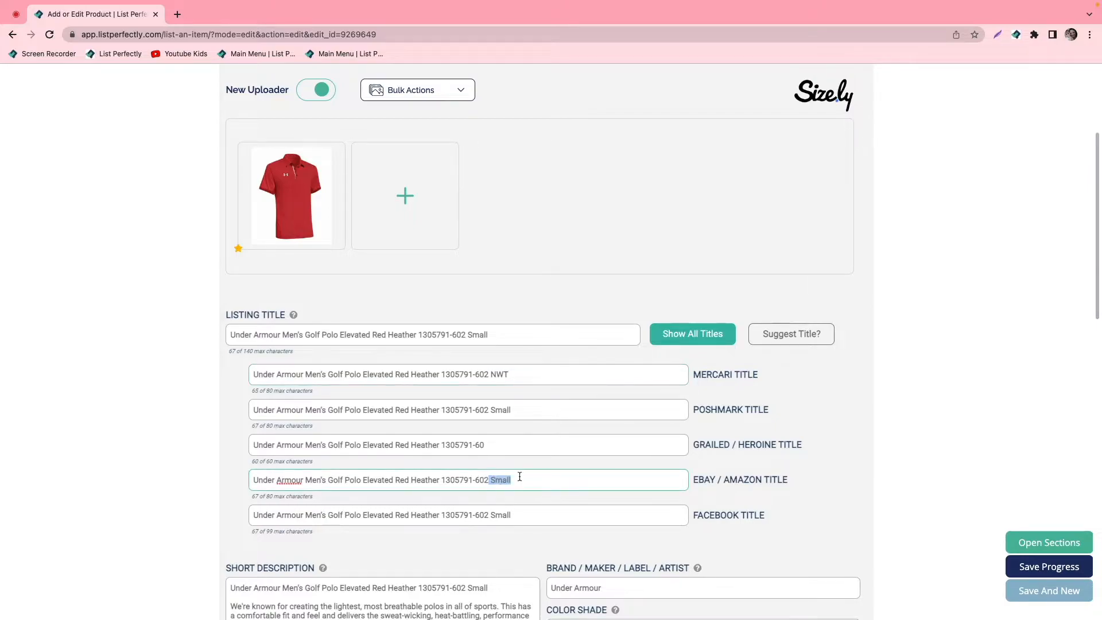
Step: Finish the eBay/Amazon title with 'NWT' and save the polo listing with Update
type("NWT")
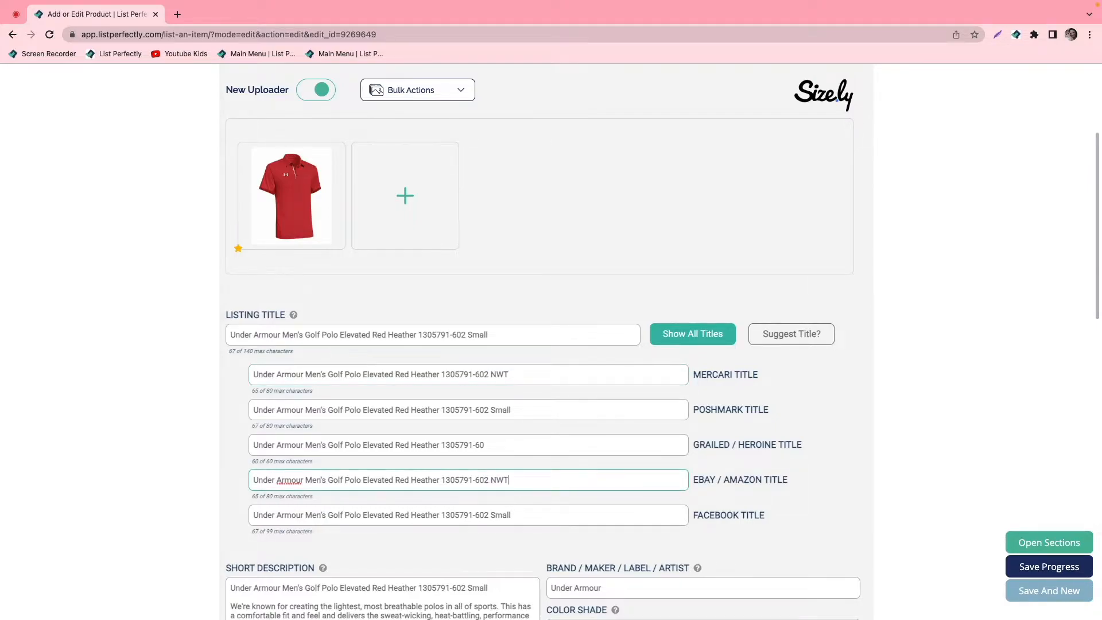
scroll("down", 3)
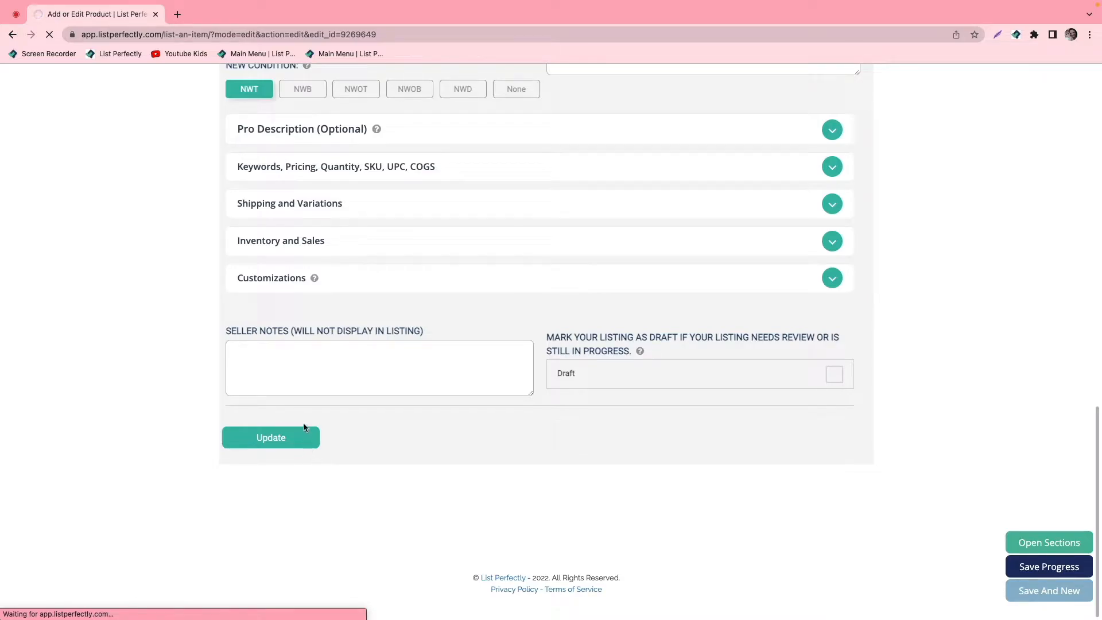
left_click(270, 437)
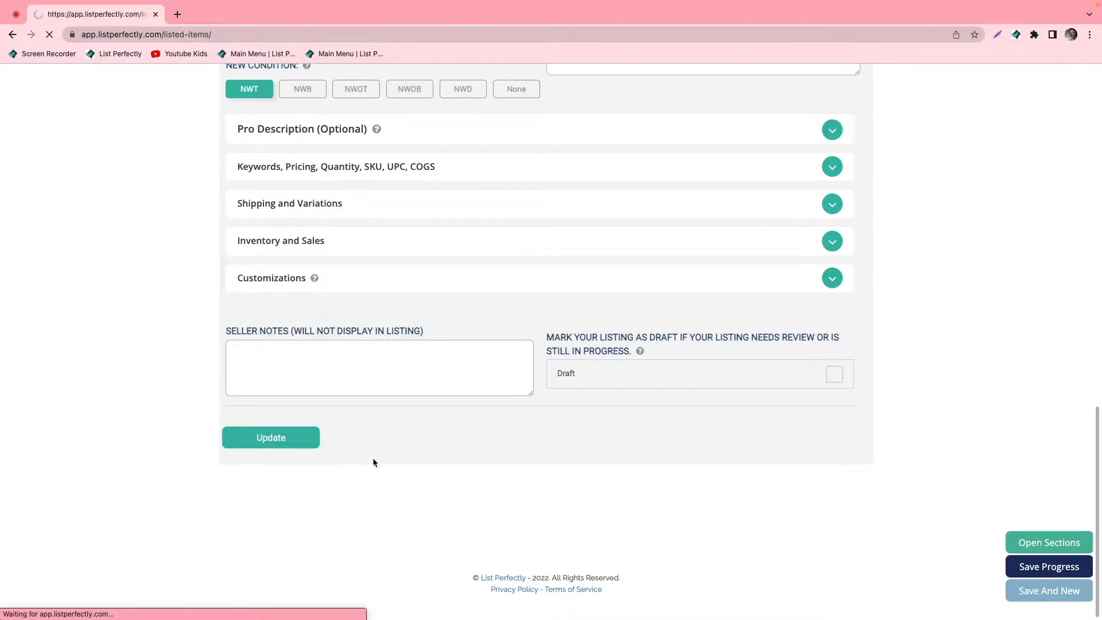
left_click(270, 437)
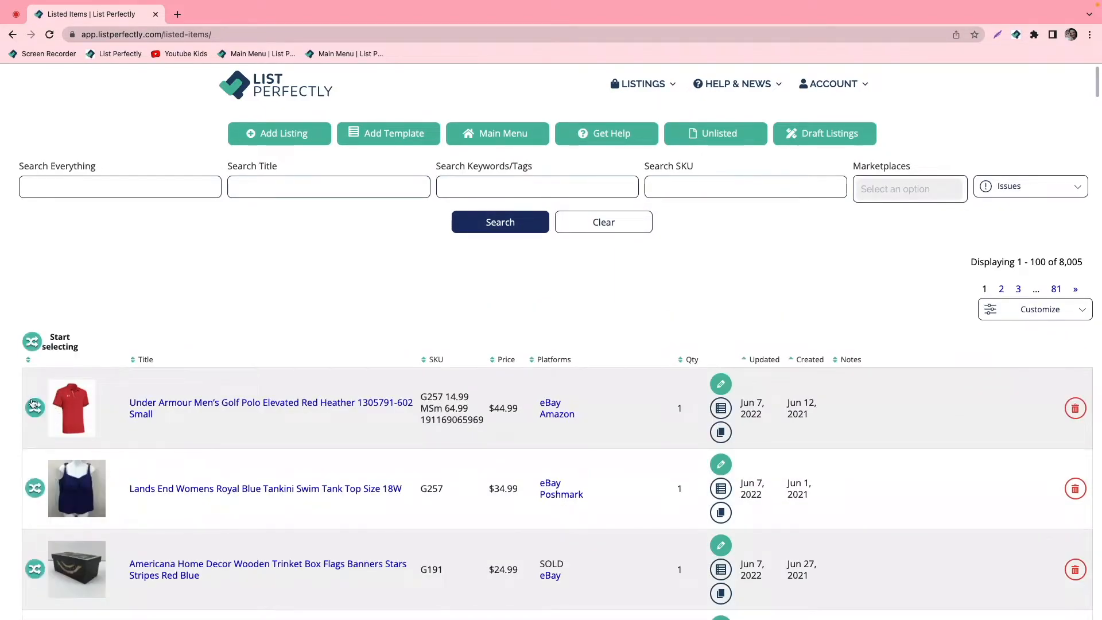
left_click(35, 406)
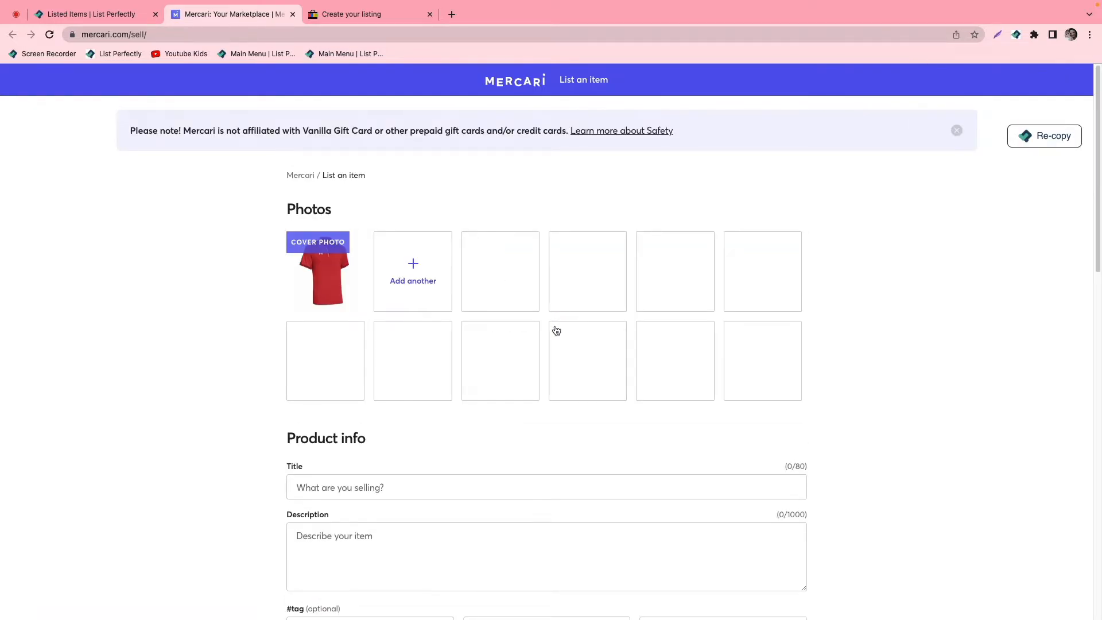
type("Under Armour Men's Golf Polo Elevated Red Heather 1305791-602 NWT")
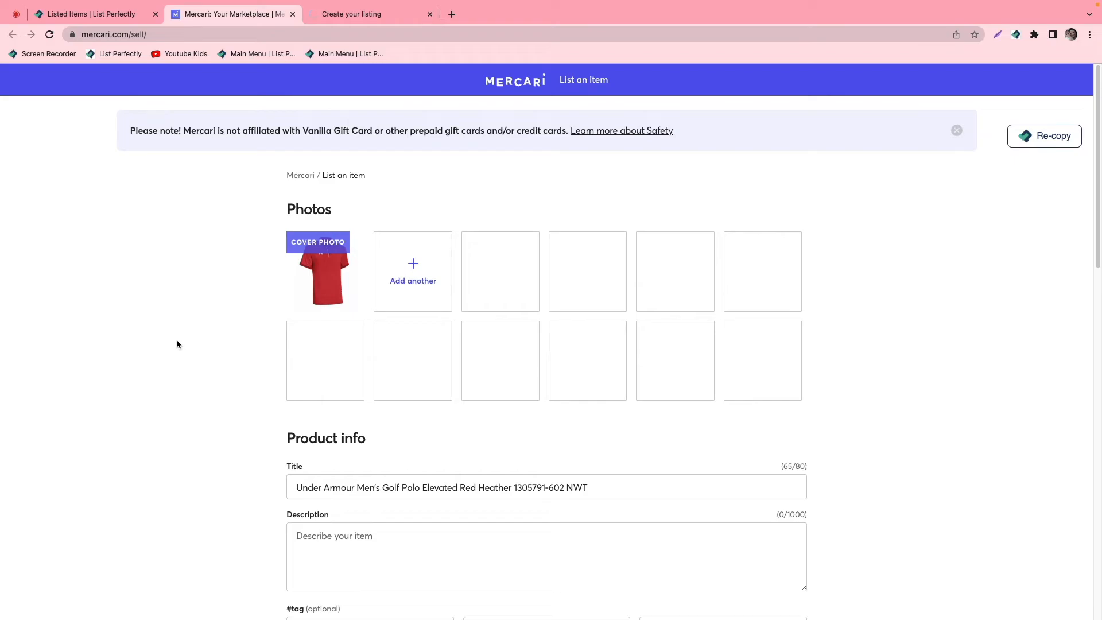
scroll("down", 3)
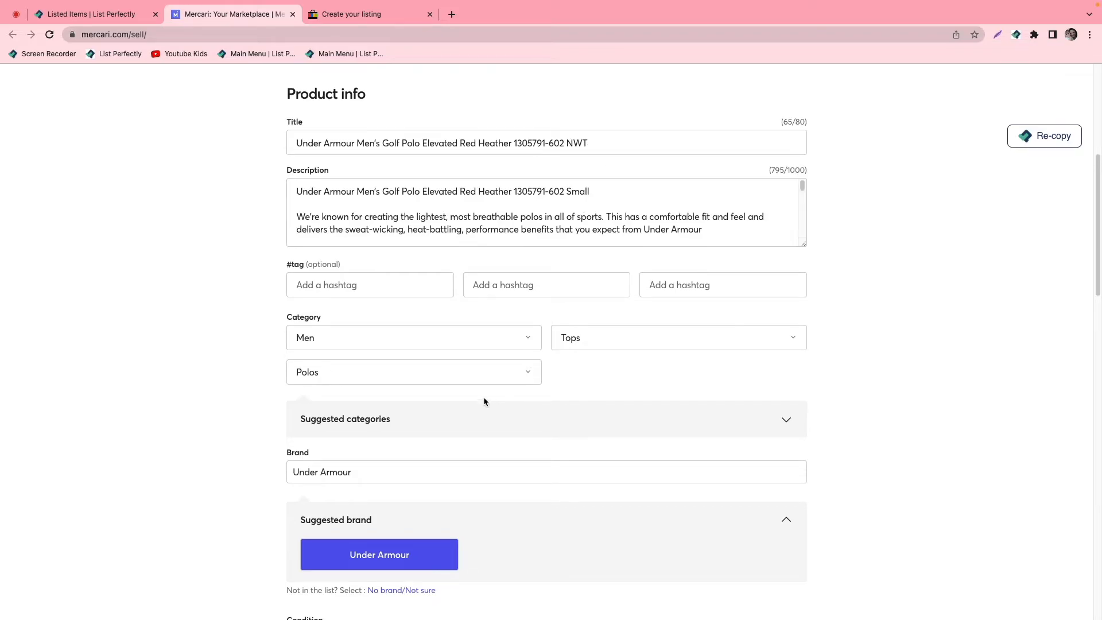
scroll("down", 3)
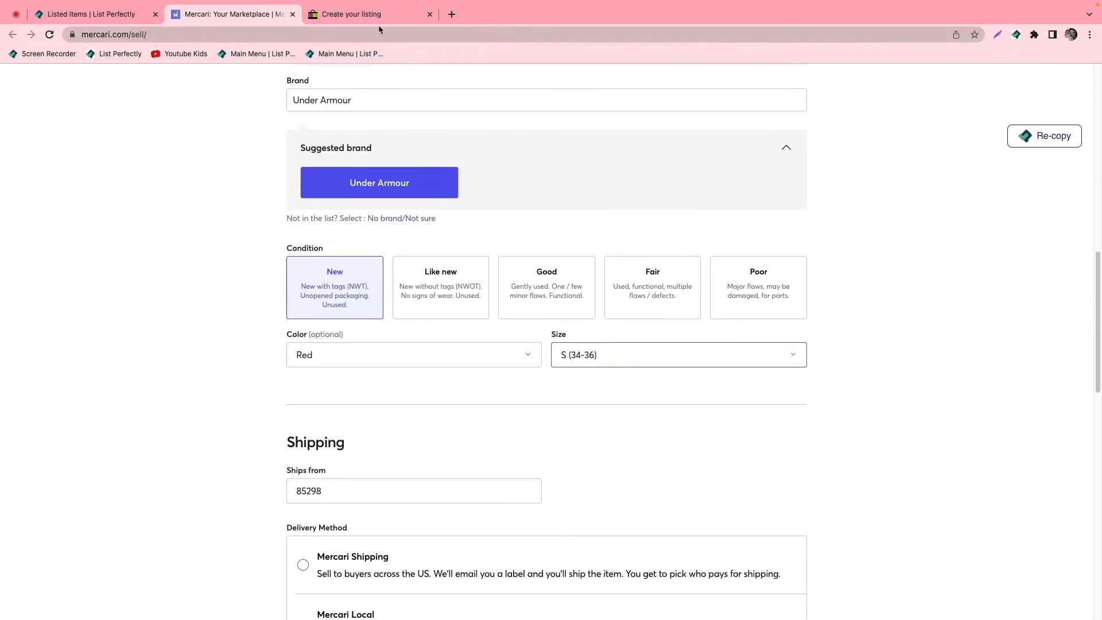
Step: Review the eBay create-listing form showing the polo's NWT title and item specifics
left_click(349, 14)
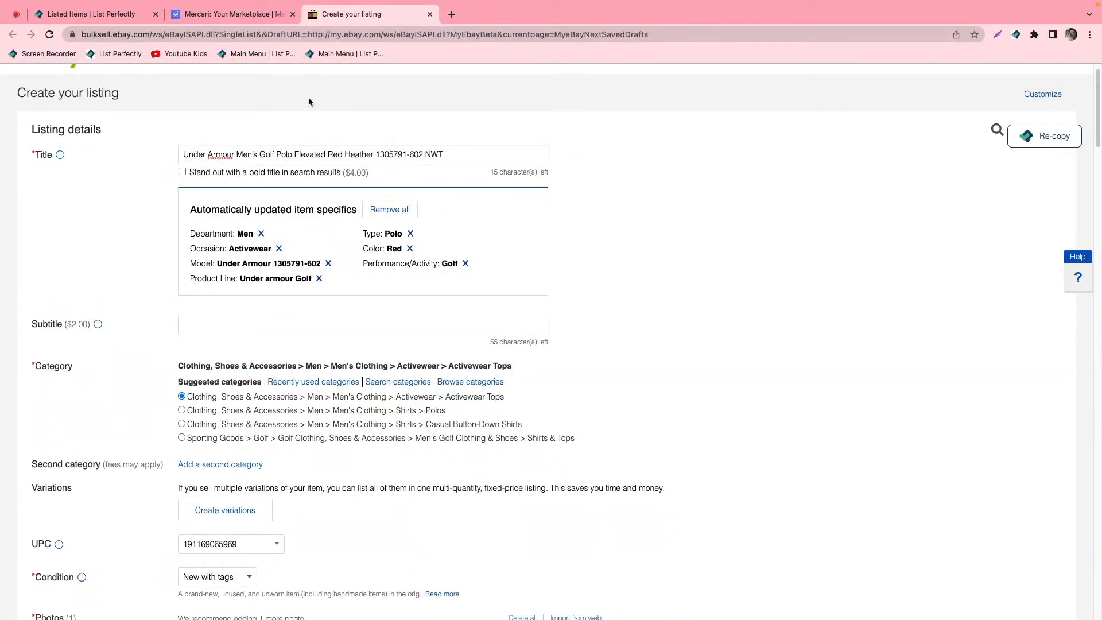
mouse_move(232, 14)
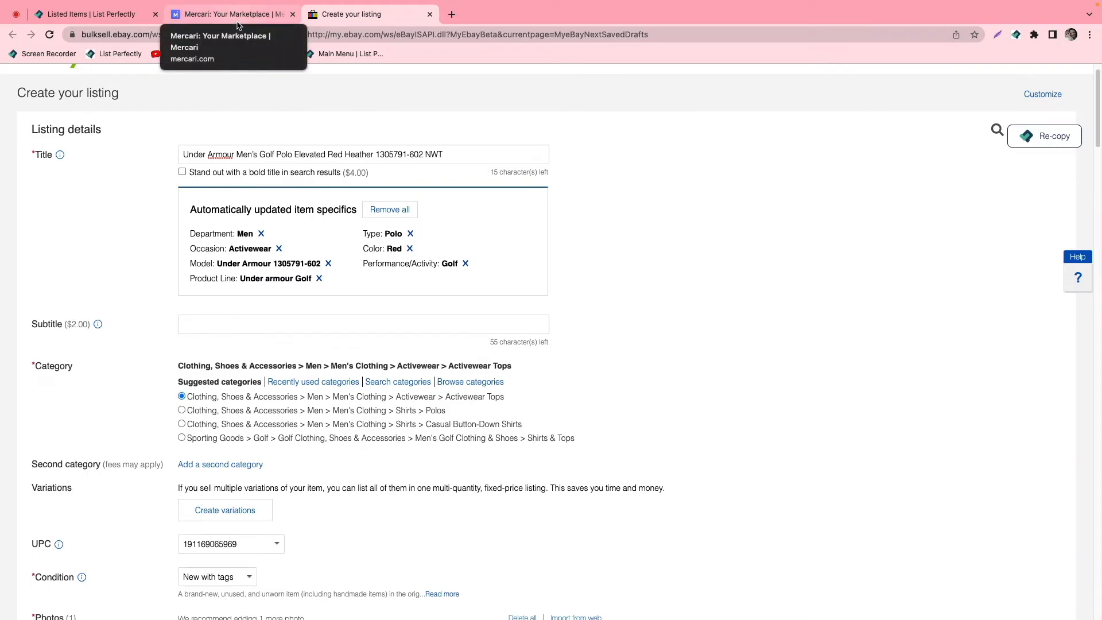
left_click(95, 14)
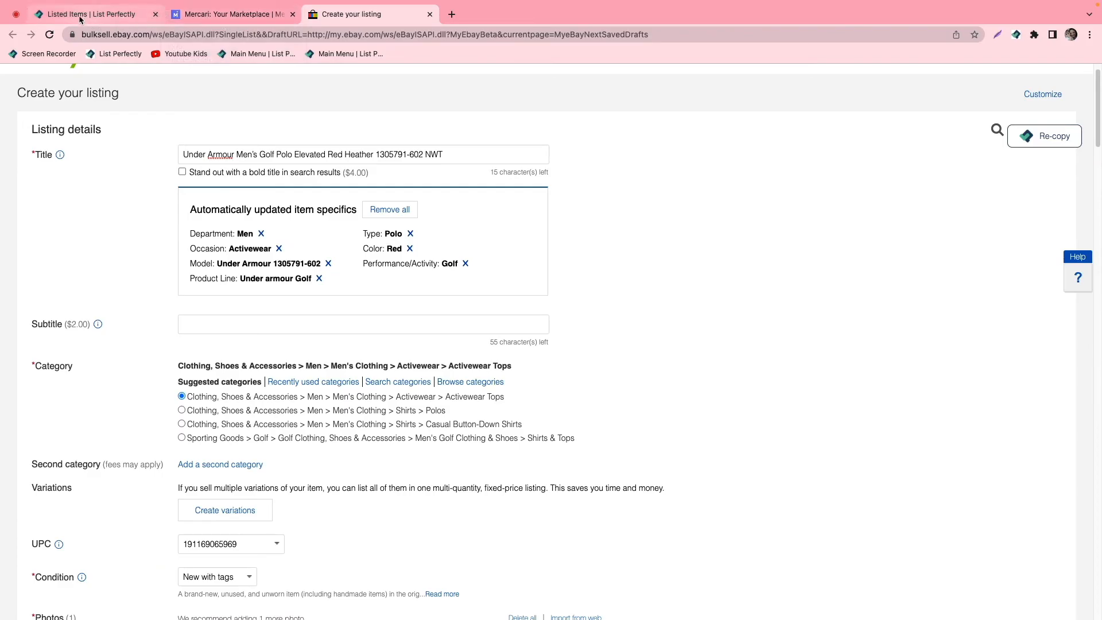